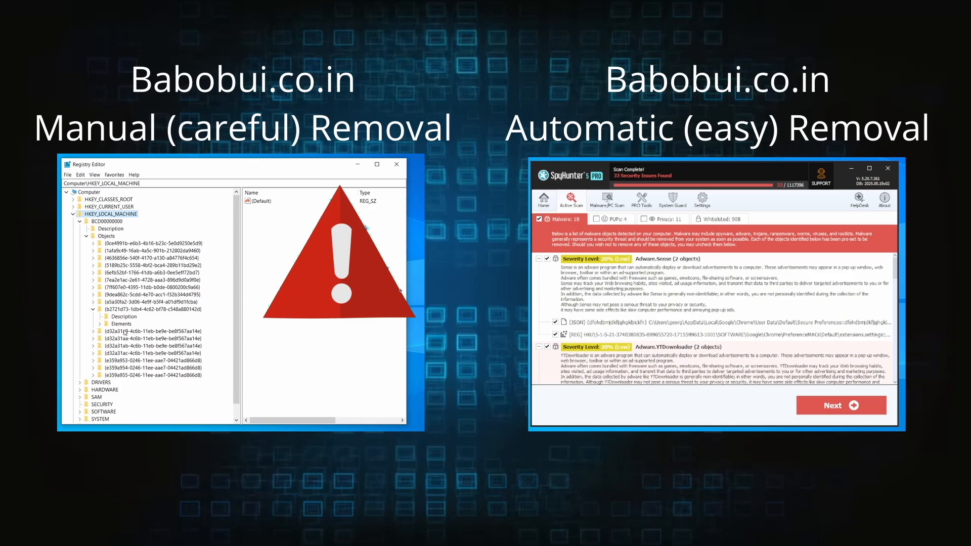
- Start buying SpyHunter 5 and enter promo code HTRG15 on the purchase page
right_click(374, 357)
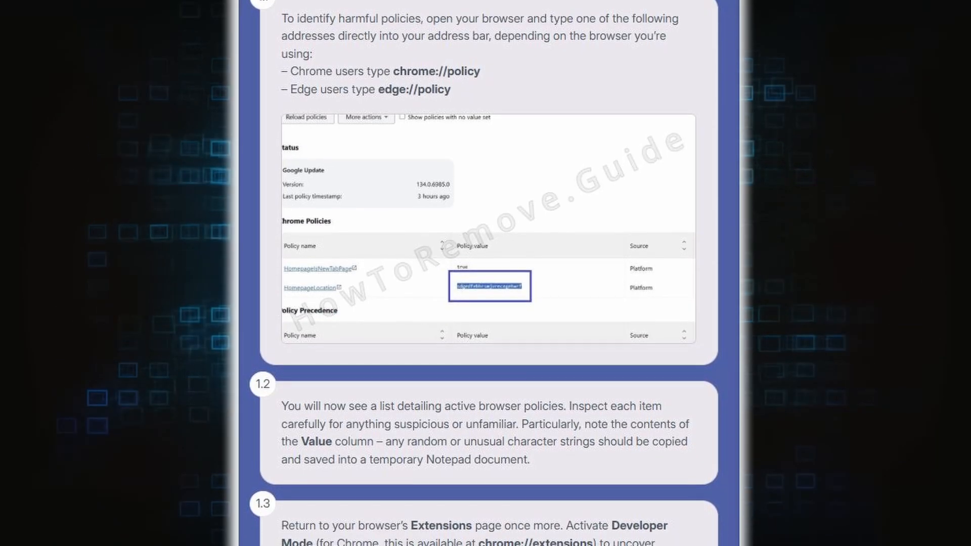
scroll("down", 3)
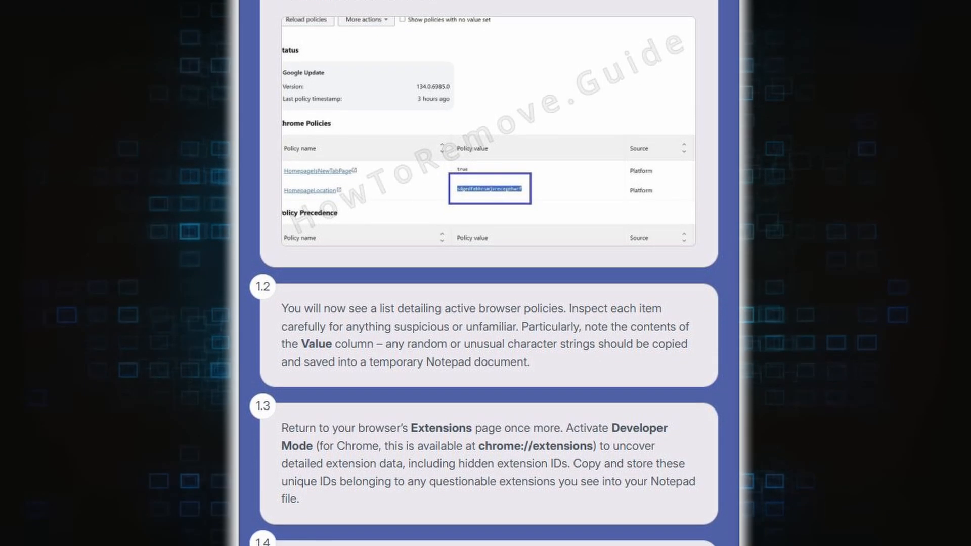
scroll("down", 3)
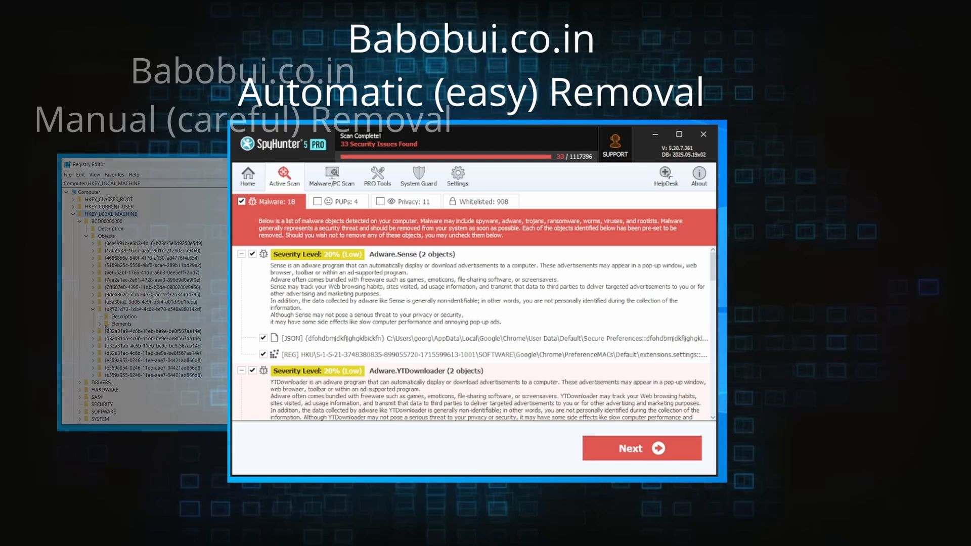
left_click(640, 448)
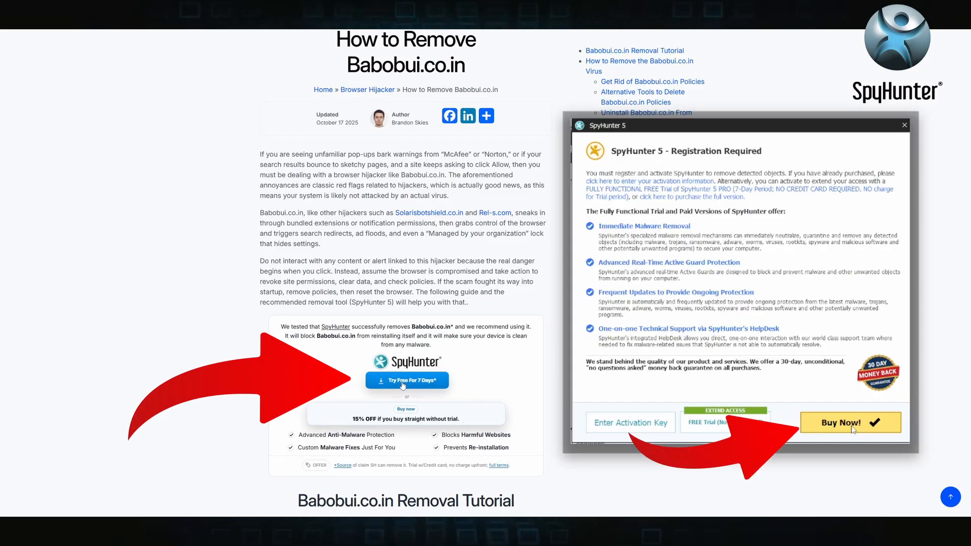
left_click(848, 422)
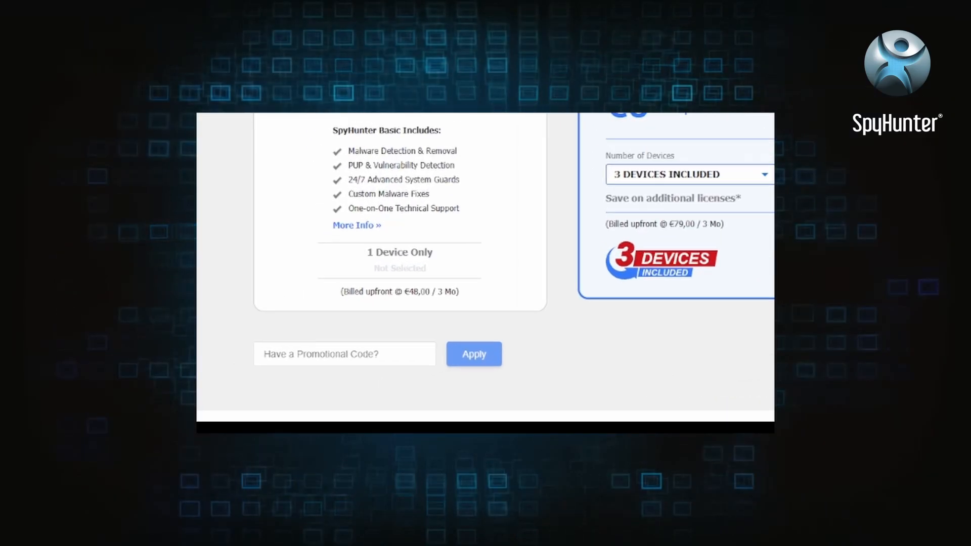
type("HTRG15")
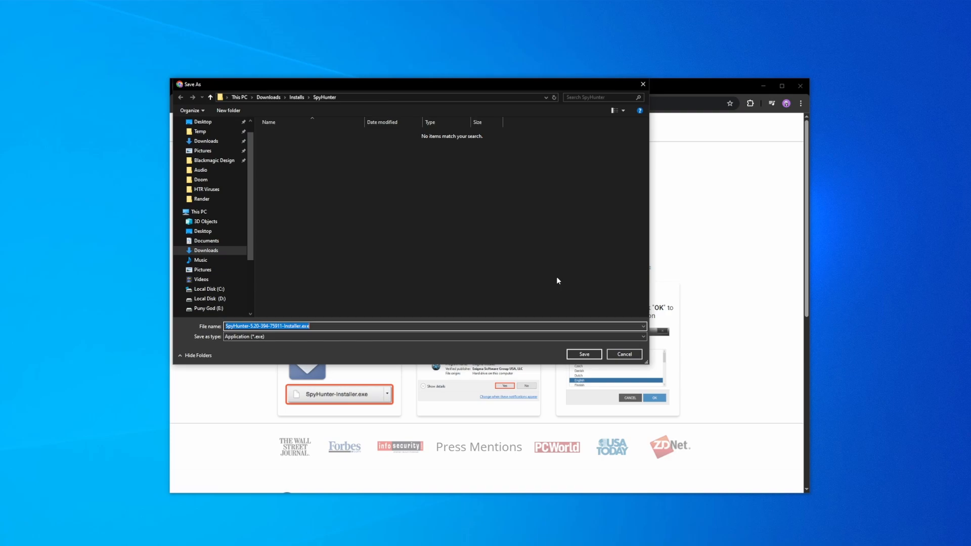
- Save and launch the SpyHunter installer, then open the BUY! trial purchase page
left_click(583, 354)
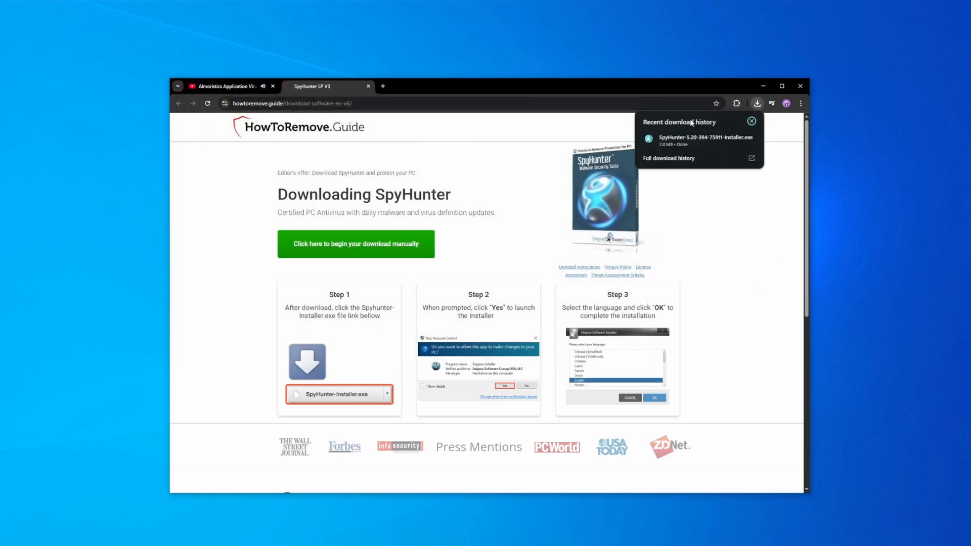
left_click(705, 139)
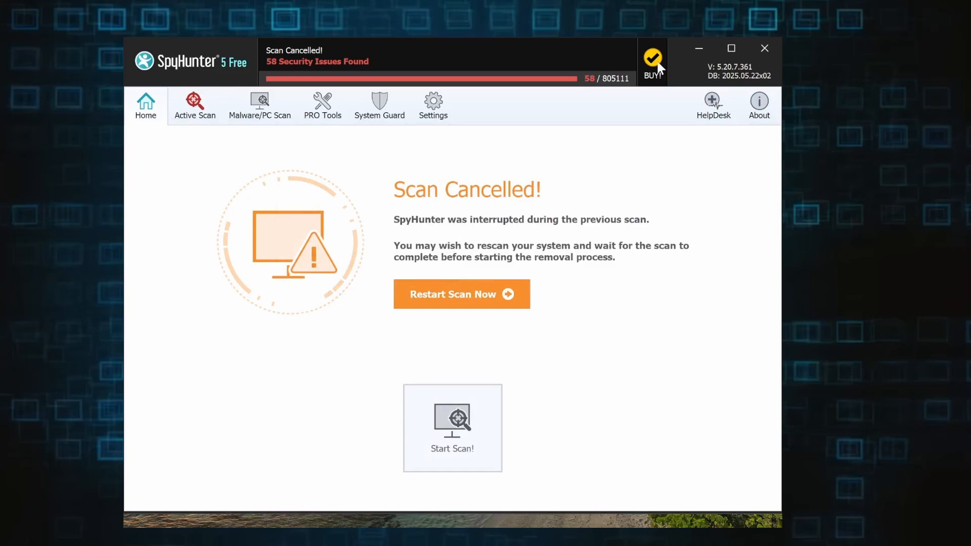
left_click(652, 61)
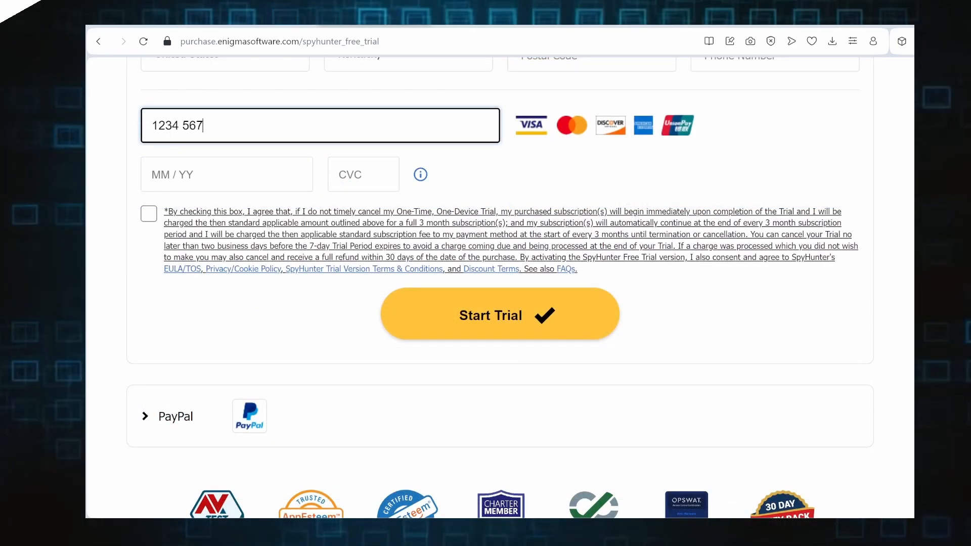
left_click(499, 315)
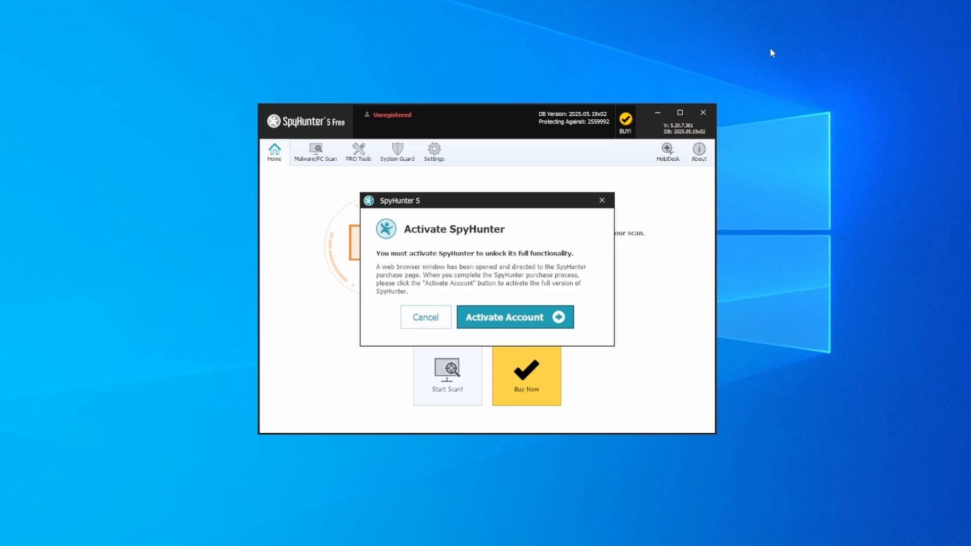
mouse_move(512, 321)
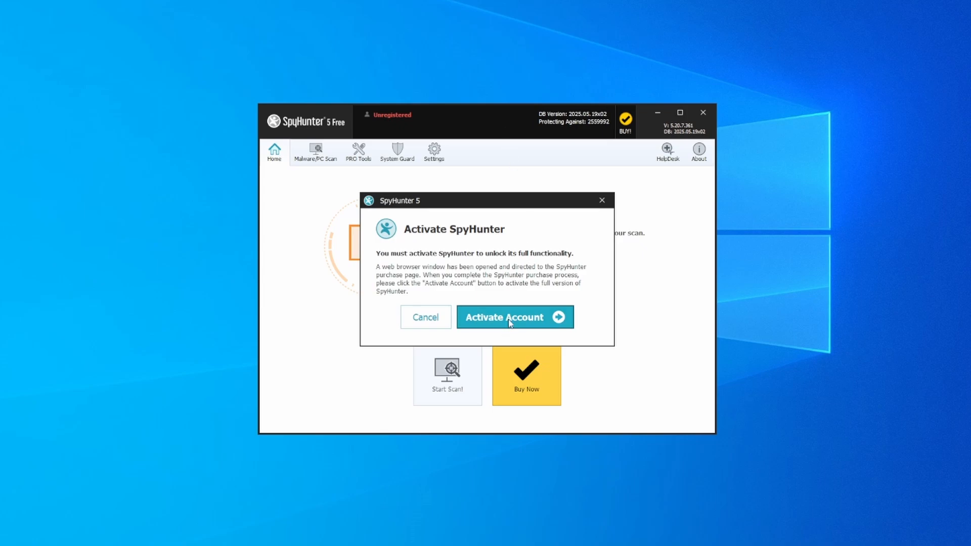
- Activate the account with an email and promo code HTRG15, completing the purchase
left_click(504, 317)
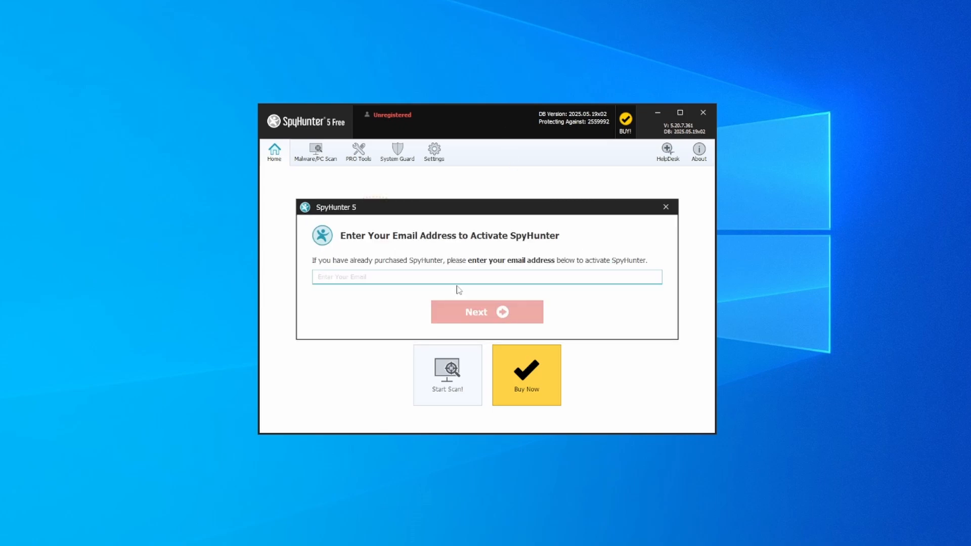
left_click(526, 375)
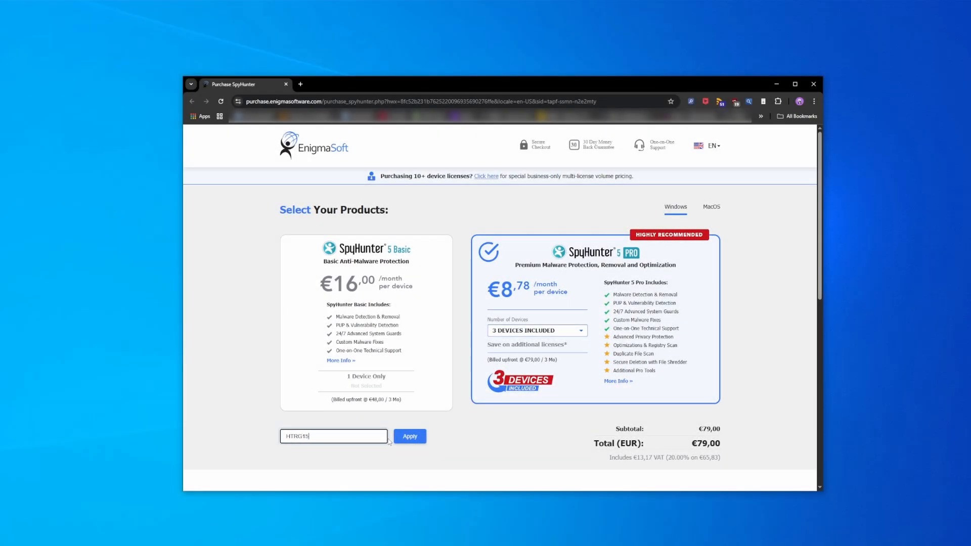
left_click(409, 436)
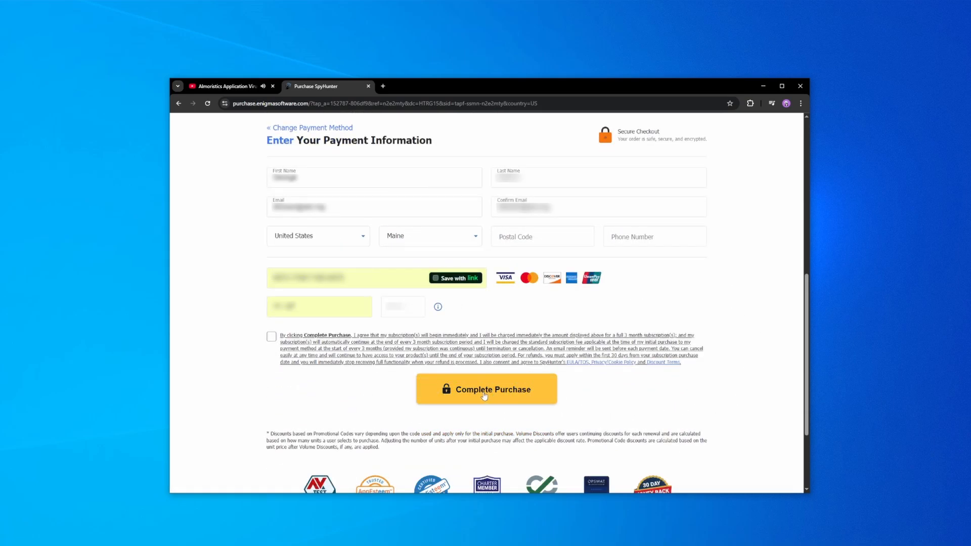
left_click(486, 389)
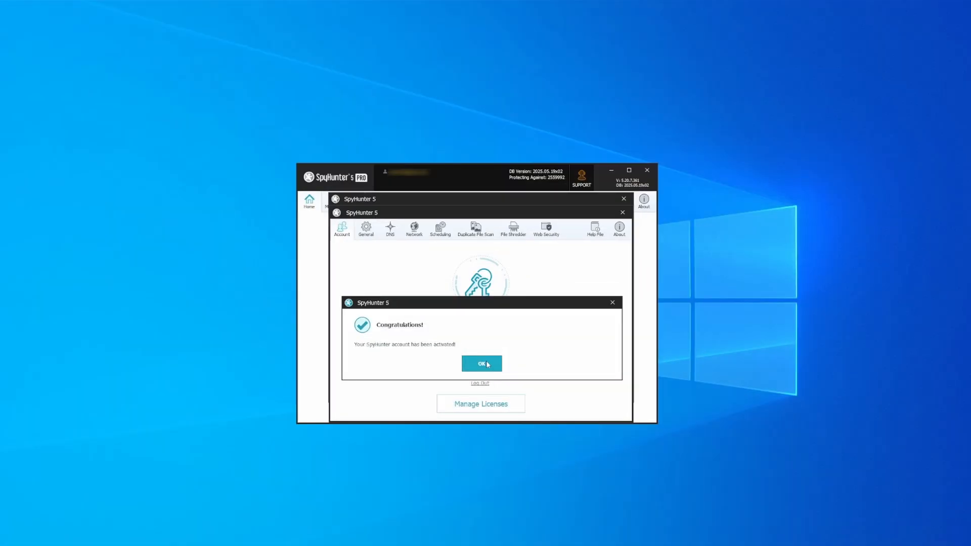
- Run a full SpyHunter scan and send all 33 detected issues for removal
left_click(481, 363)
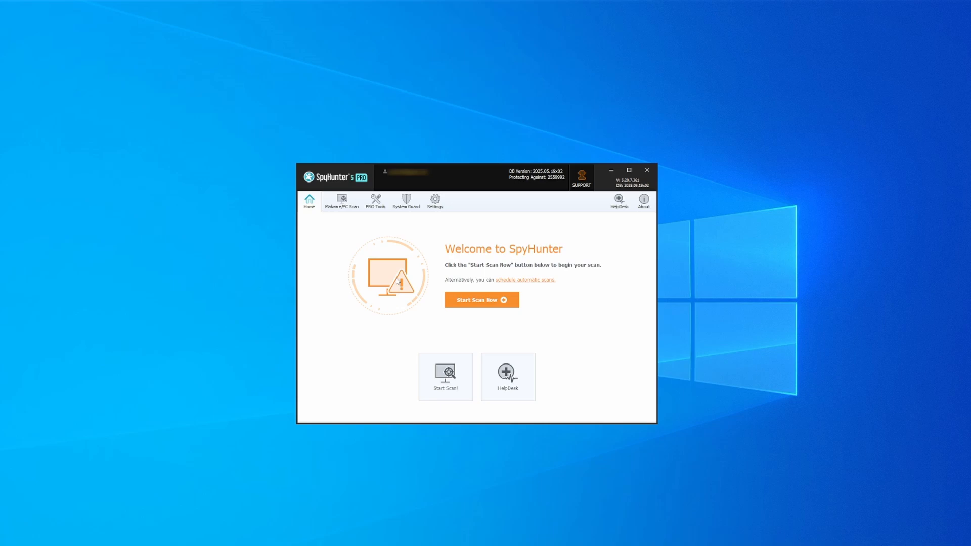
left_click(481, 299)
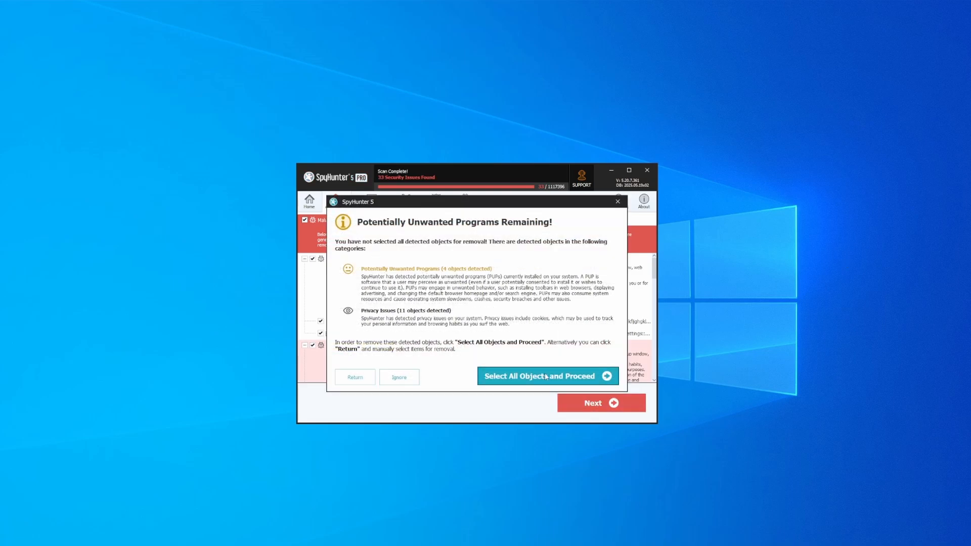
left_click(547, 375)
type("ta")
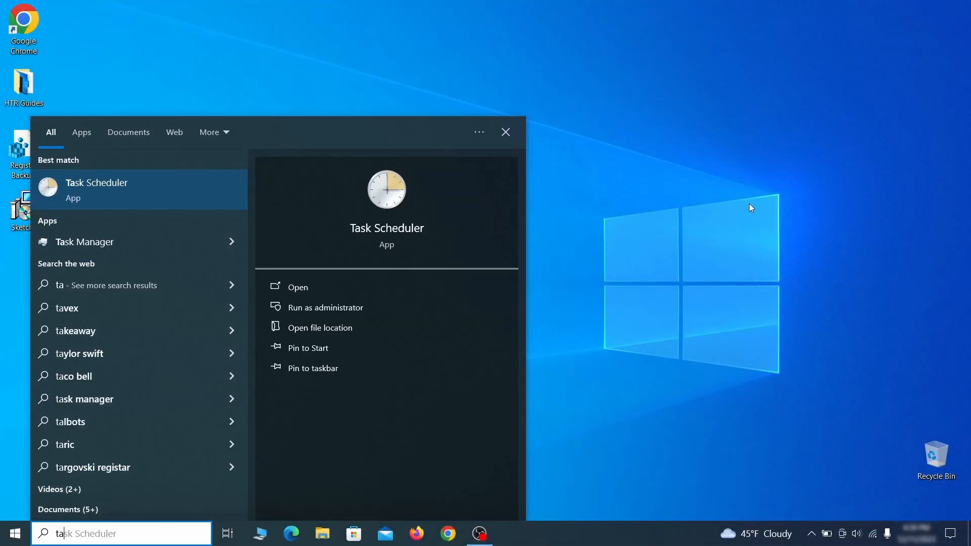
- Inspect Sketchy Task's properties, then delete the Example Malware App scheduled task
left_click(297, 287)
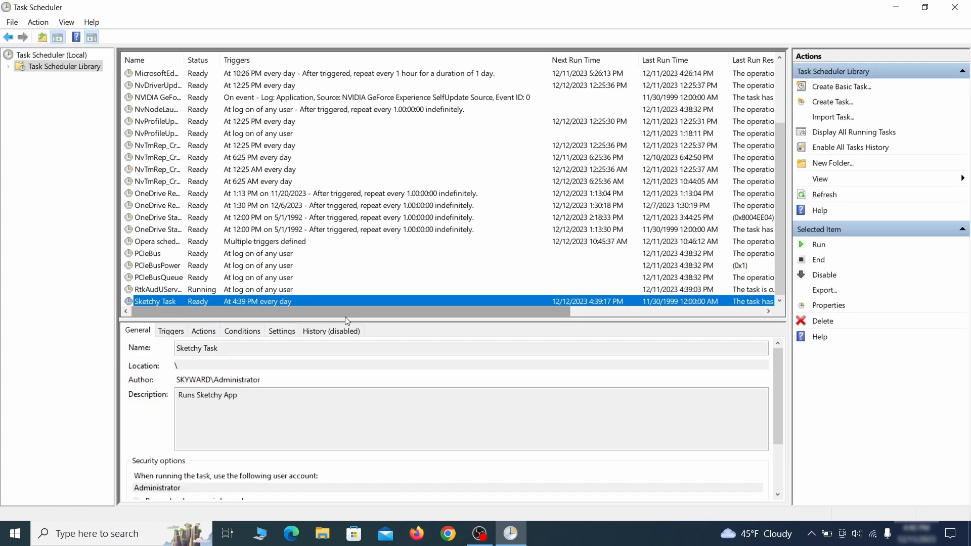
left_click(827, 304)
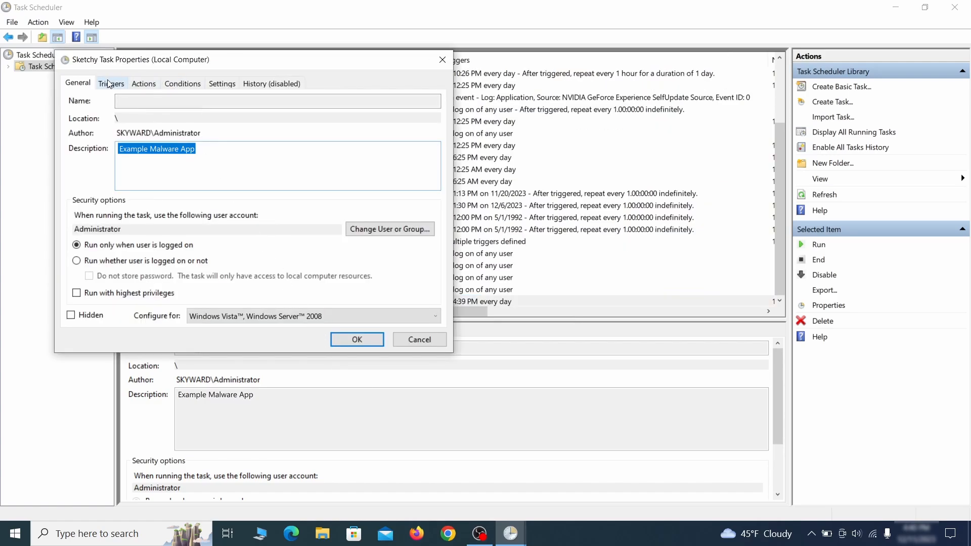
left_click(418, 339)
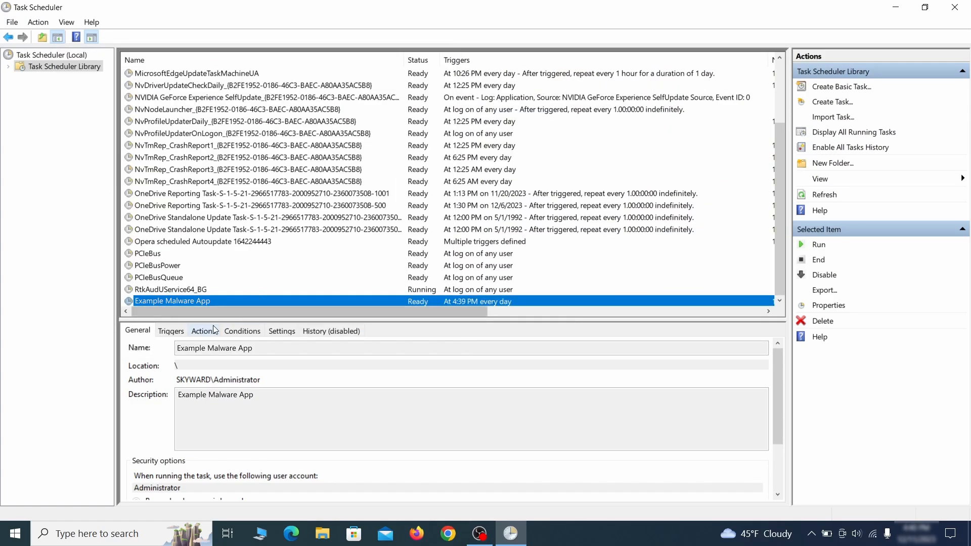
right_click(172, 301)
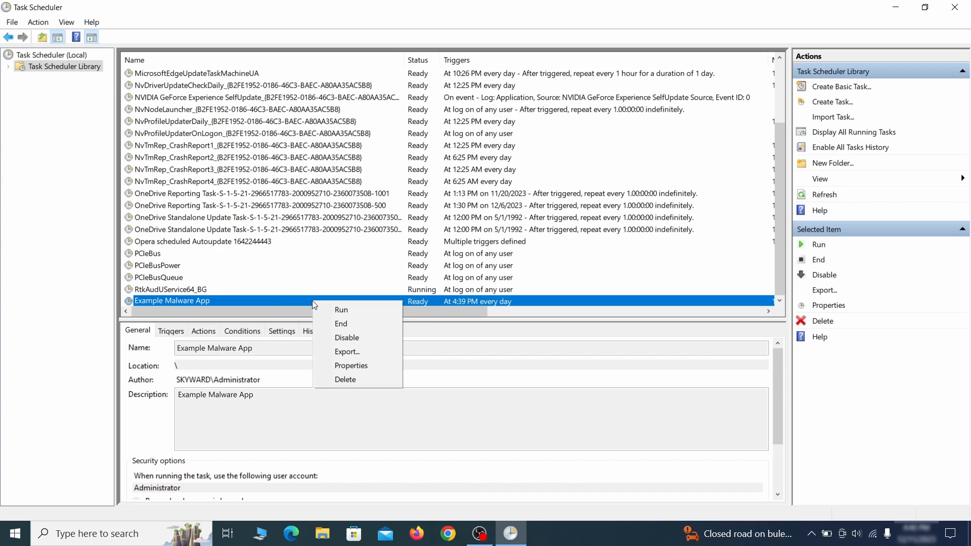
left_click(344, 379)
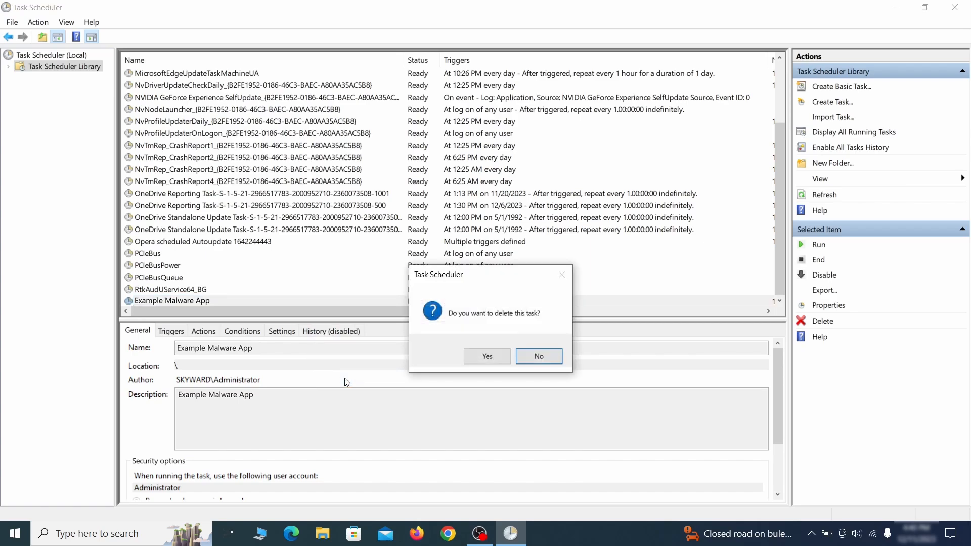
left_click(486, 356)
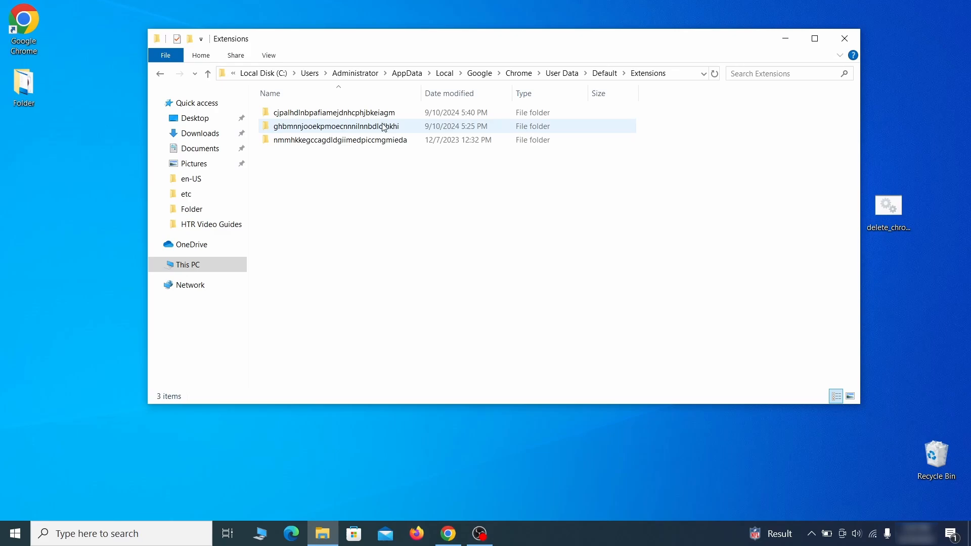
- Check the second extension folder in Chrome's Extensions directory against installed extension IDs
right_click(338, 126)
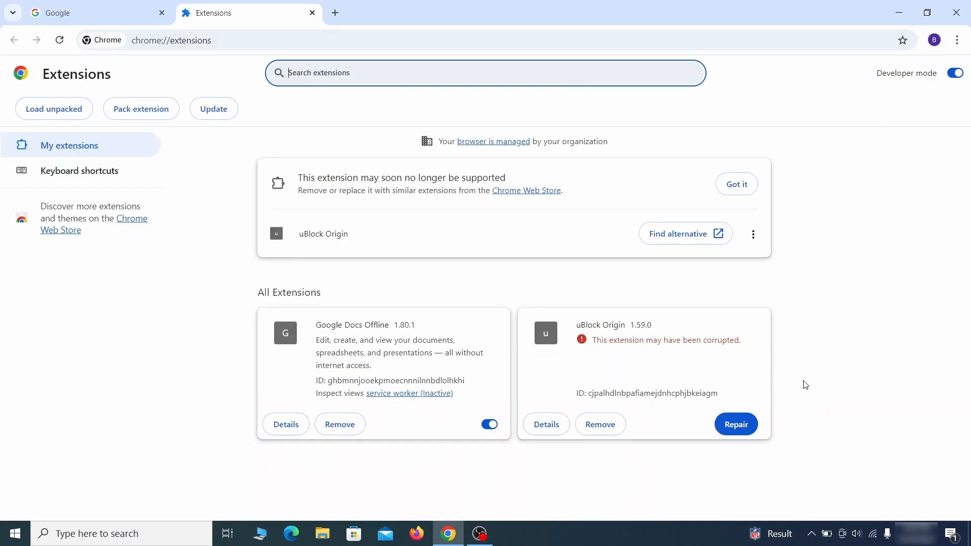
left_click(736, 425)
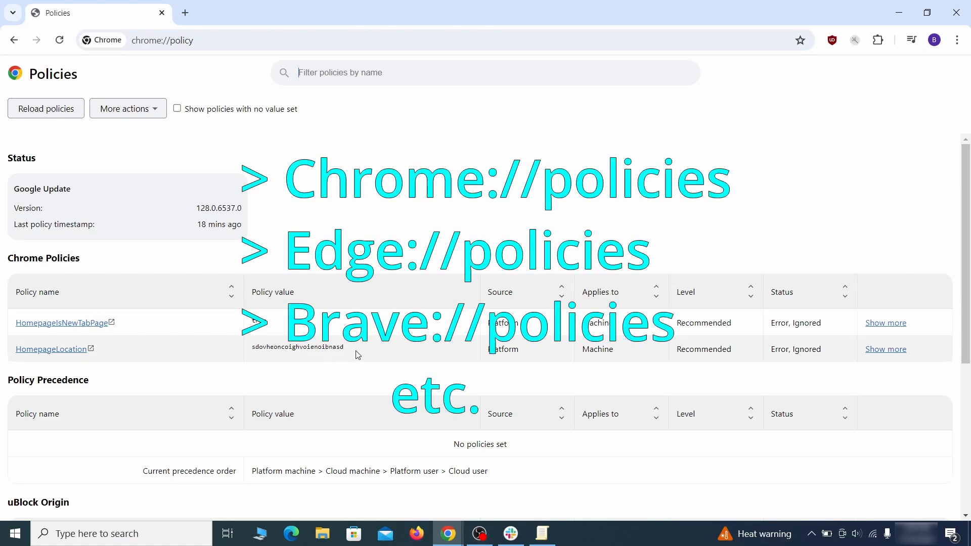
- Copy the rogue HomepageLocation value and, with Developer mode on, the Wonder Search ID
double_click(297, 347)
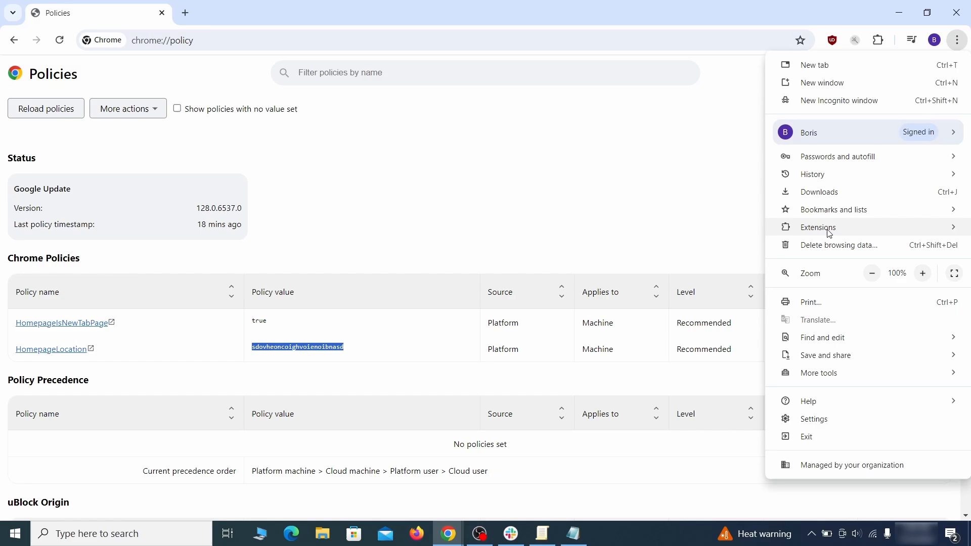
left_click(818, 227)
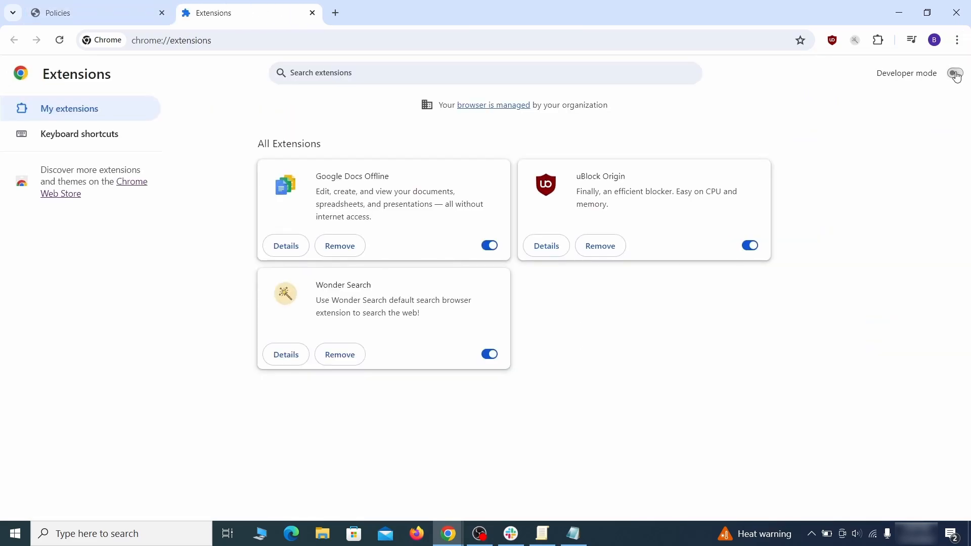
left_click(954, 73)
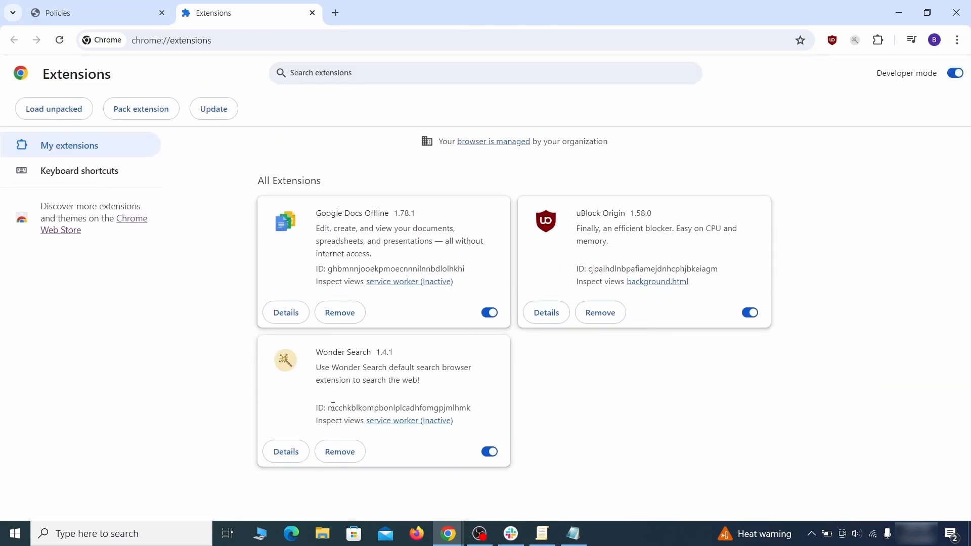
right_click(399, 408)
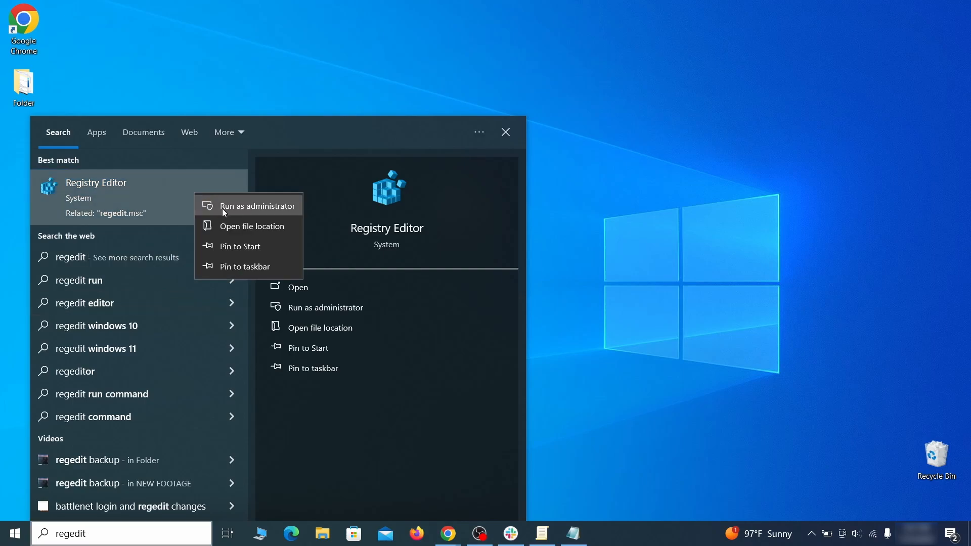
- Search the registry for the rogue homepage value and delete its Recommended policy key
left_click(257, 206)
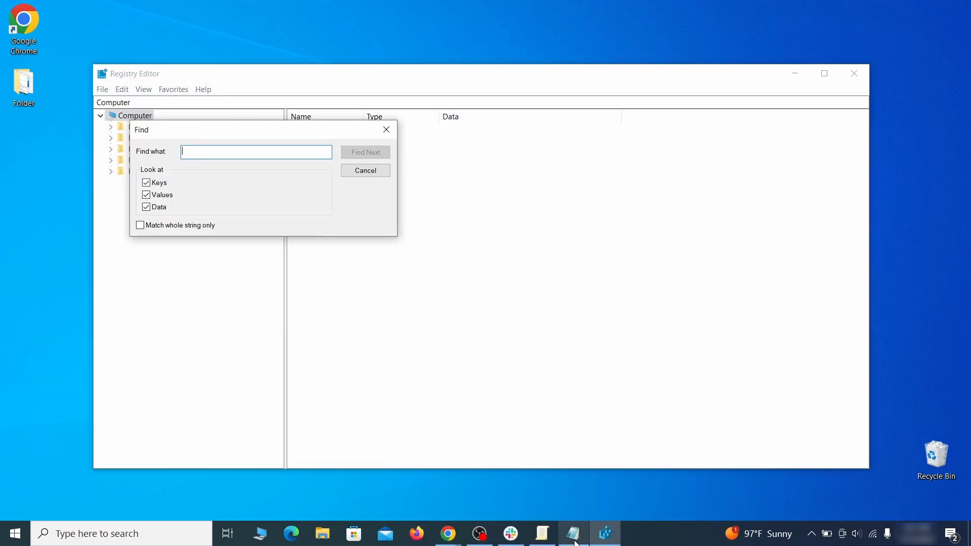
left_click(540, 533)
type("sdovheoncoighvoienoibnasd")
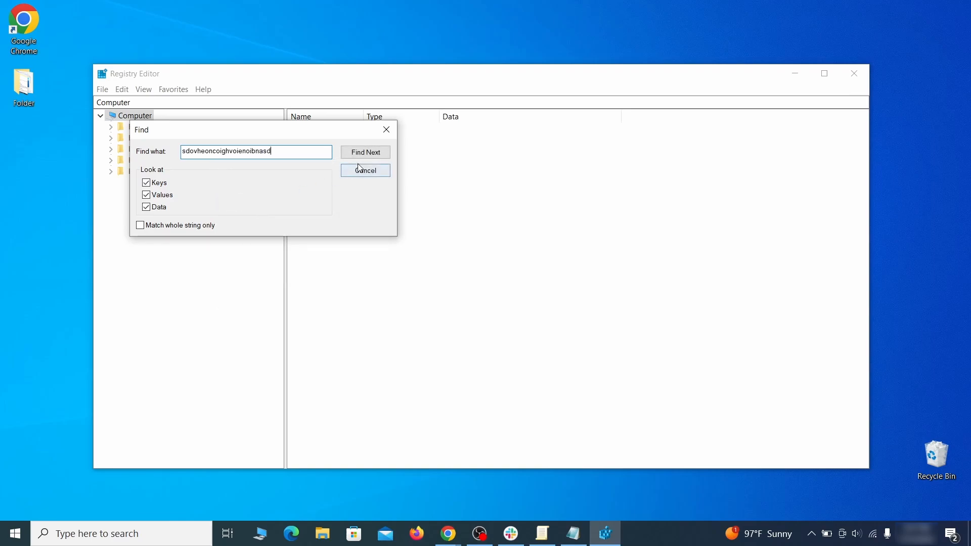
left_click(365, 152)
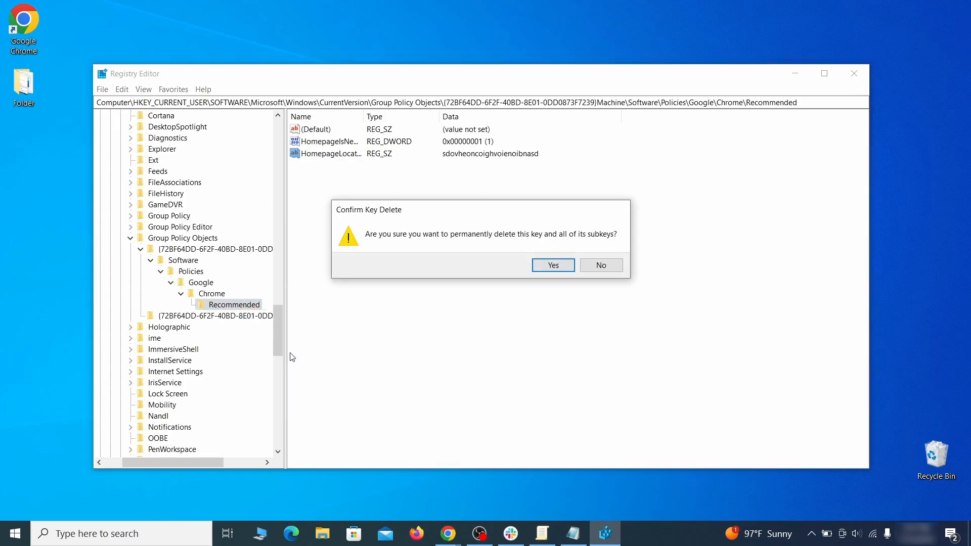
left_click(552, 265)
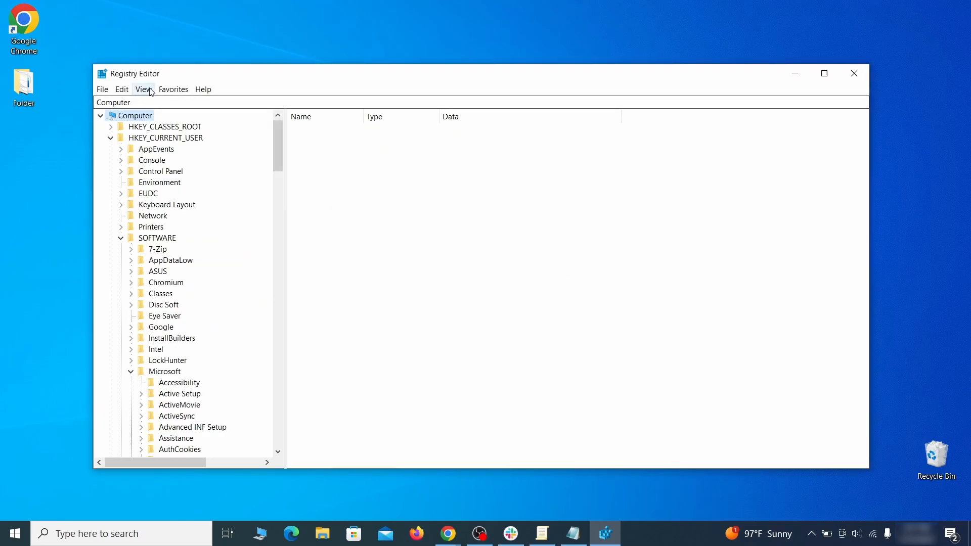
- Try deleting the machine-wide HKLM\SOFTWARE\Google\Chrome key
right_click(219, 217)
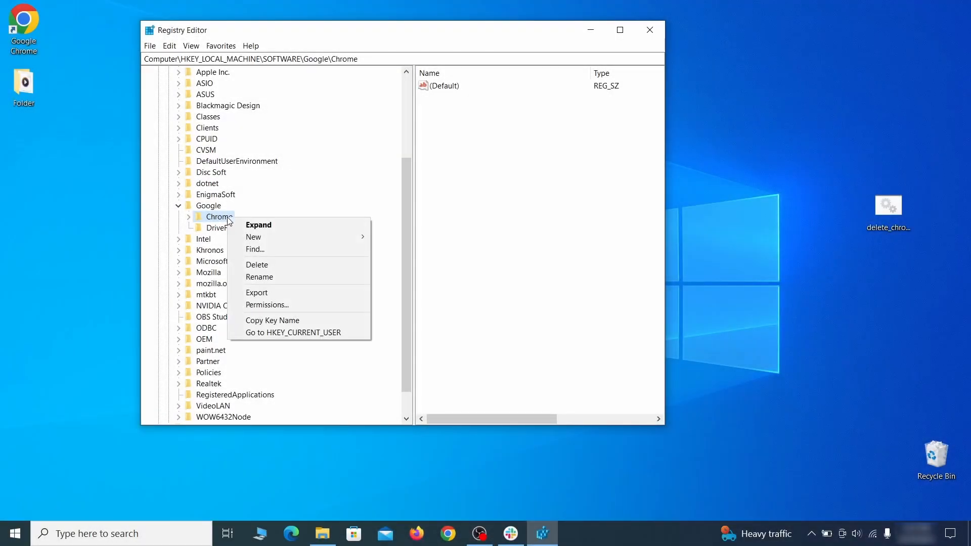
left_click(256, 264)
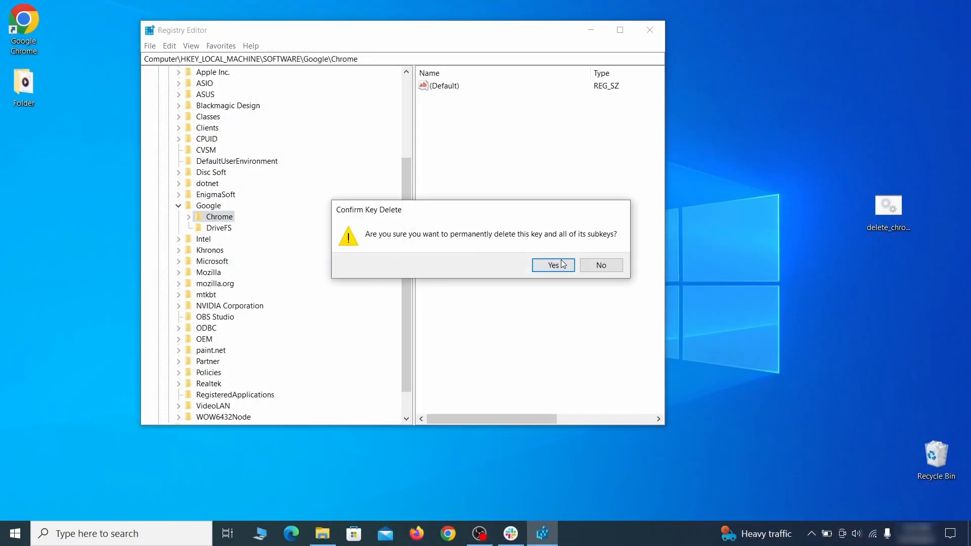
left_click(551, 265)
type("eve")
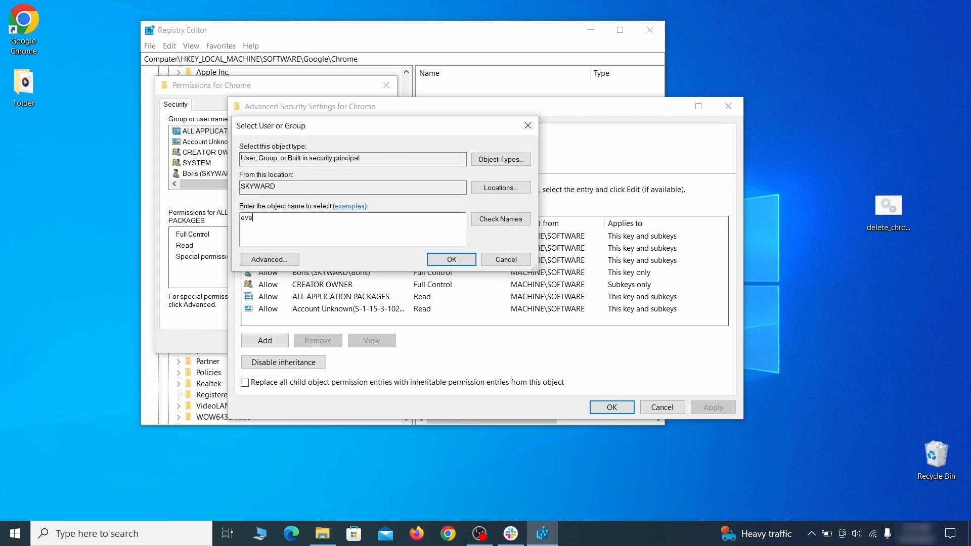
- Make Everyone the key's owner and replace all child permission entries
type("ryone")
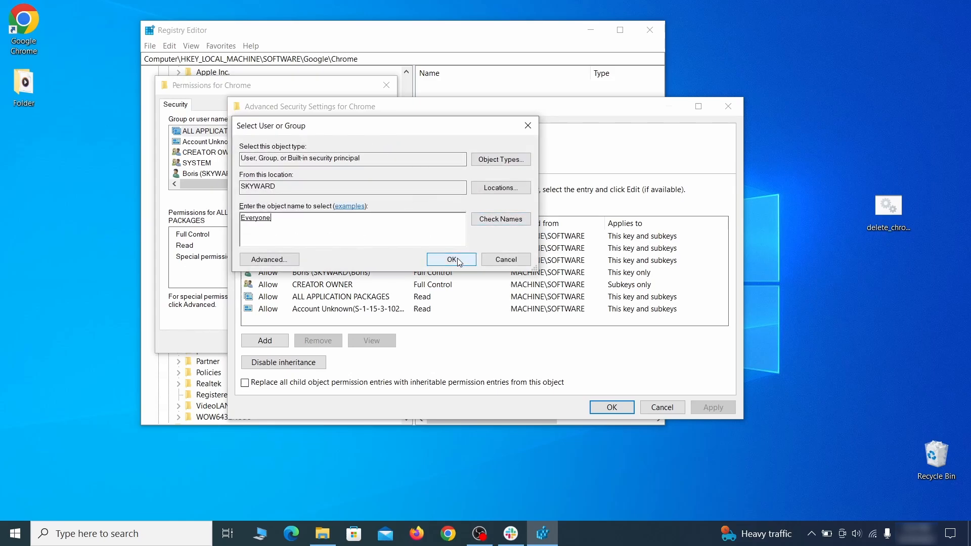
left_click(449, 259)
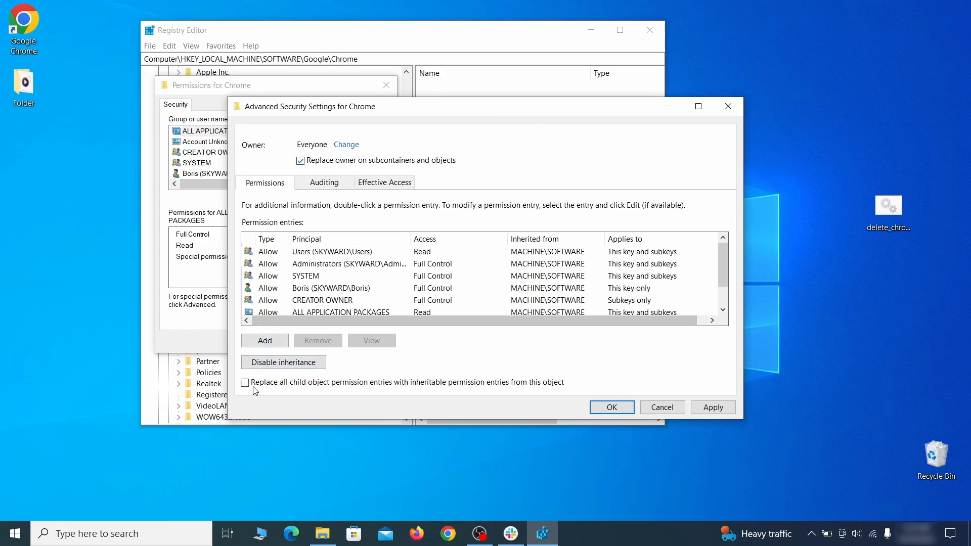
left_click(245, 382)
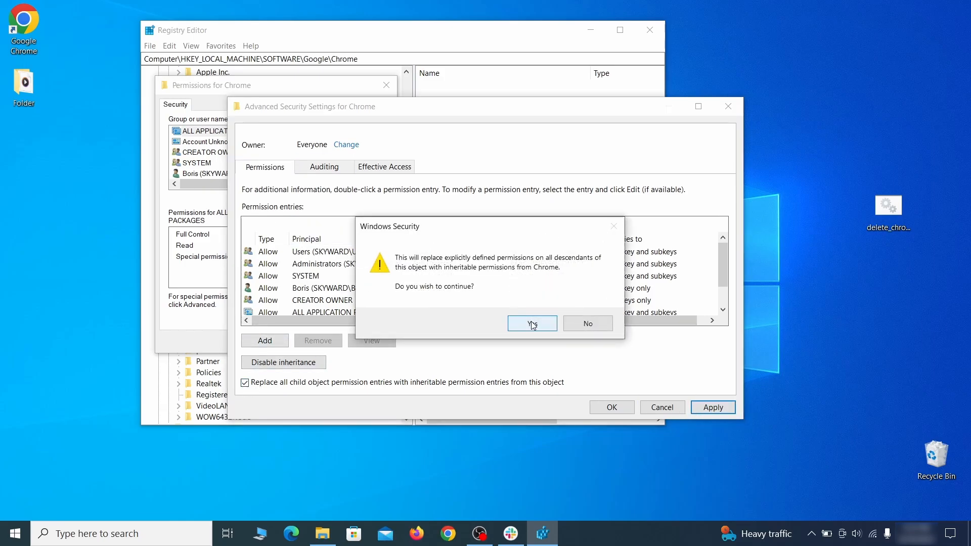
left_click(531, 324)
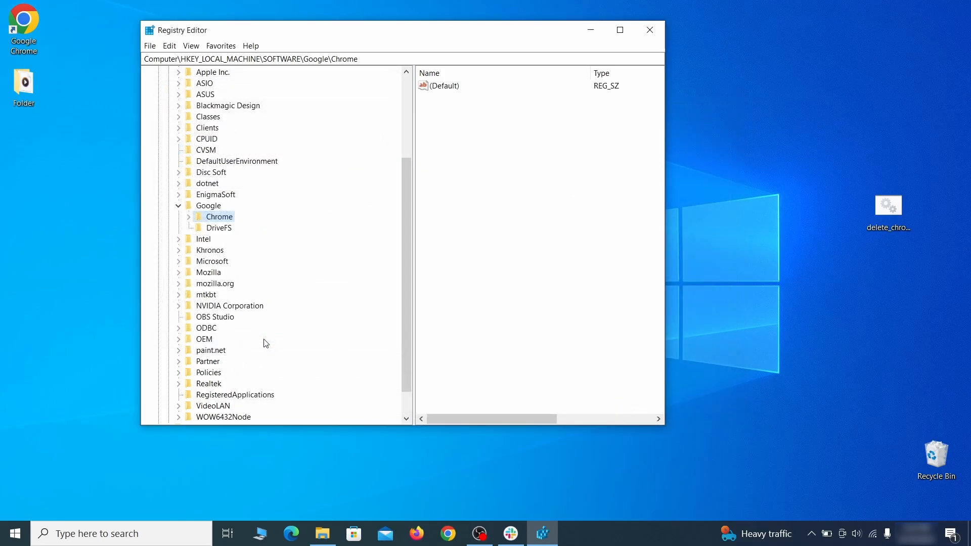
- Delete the Chrome key under HKLM\SOFTWARE\Google from its context menu
right_click(219, 216)
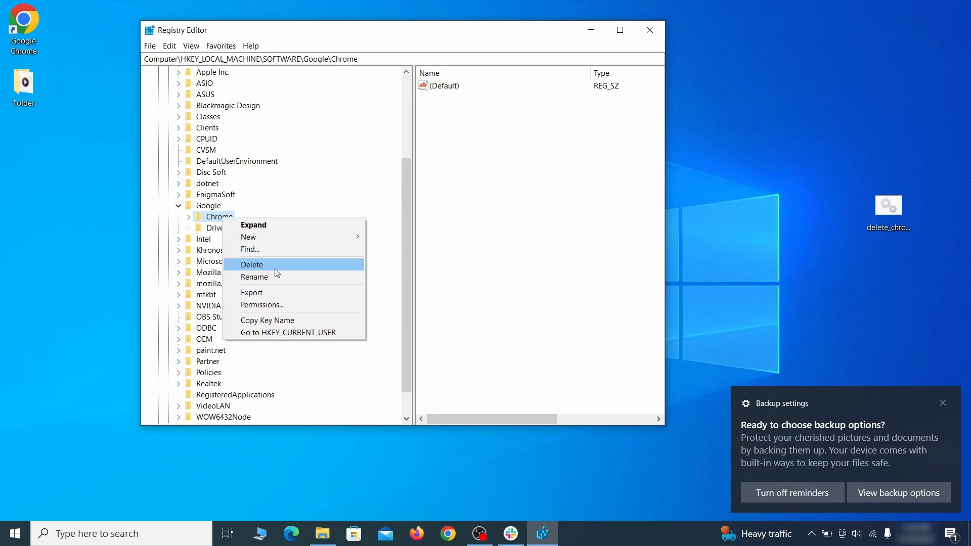
left_click(251, 264)
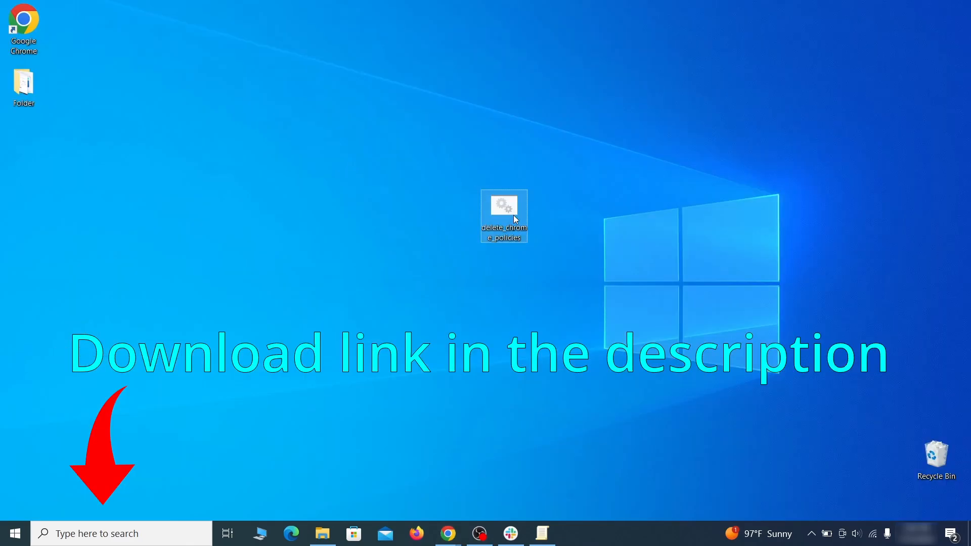
double_click(502, 214)
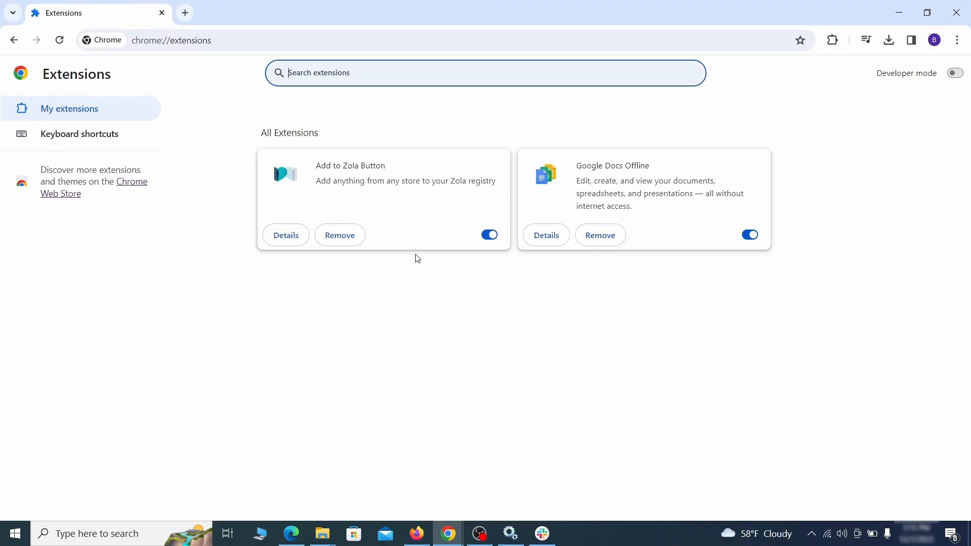
mouse_move(489, 235)
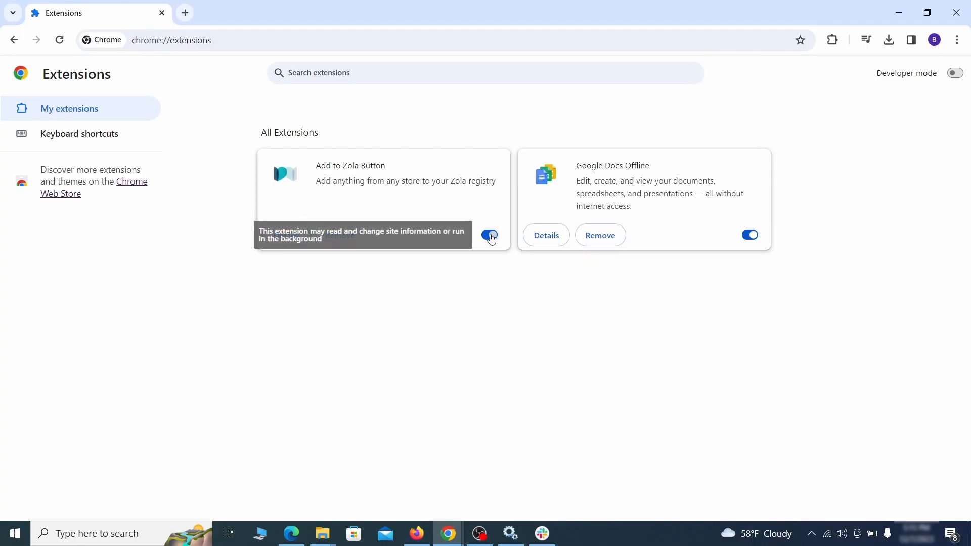
- Turn off the Add to Zola Button extension and open Chrome's main menu for Settings
left_click(339, 235)
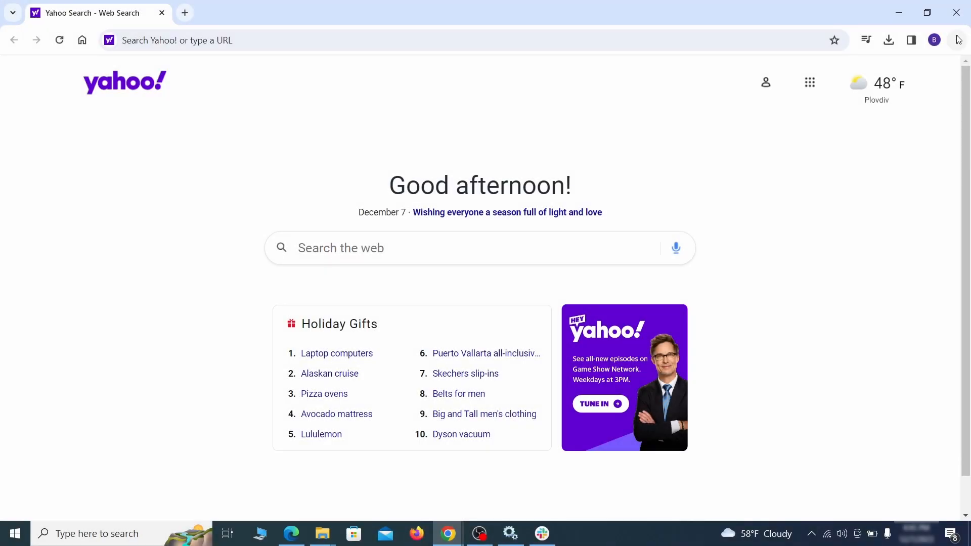
left_click(956, 40)
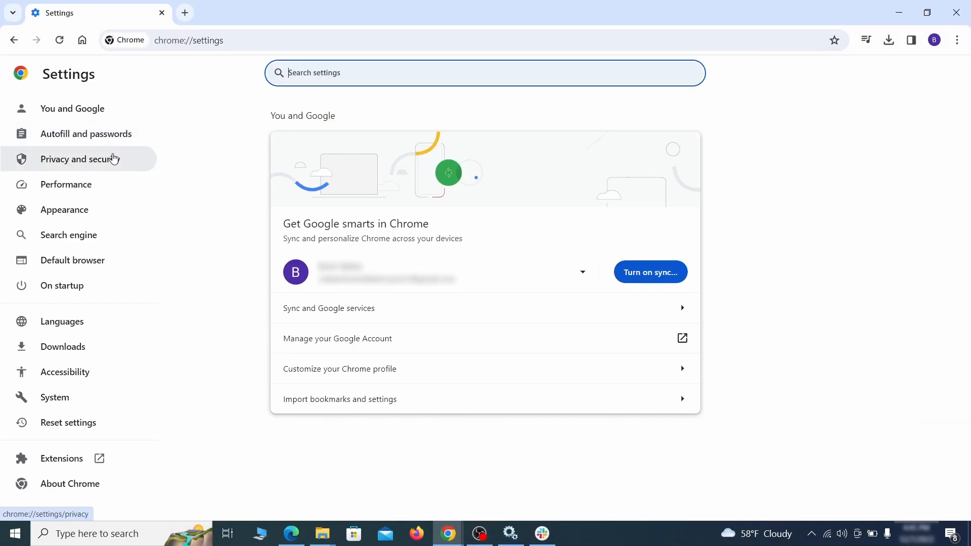
- Clear Chrome's recent browsing data from Privacy and security
left_click(79, 159)
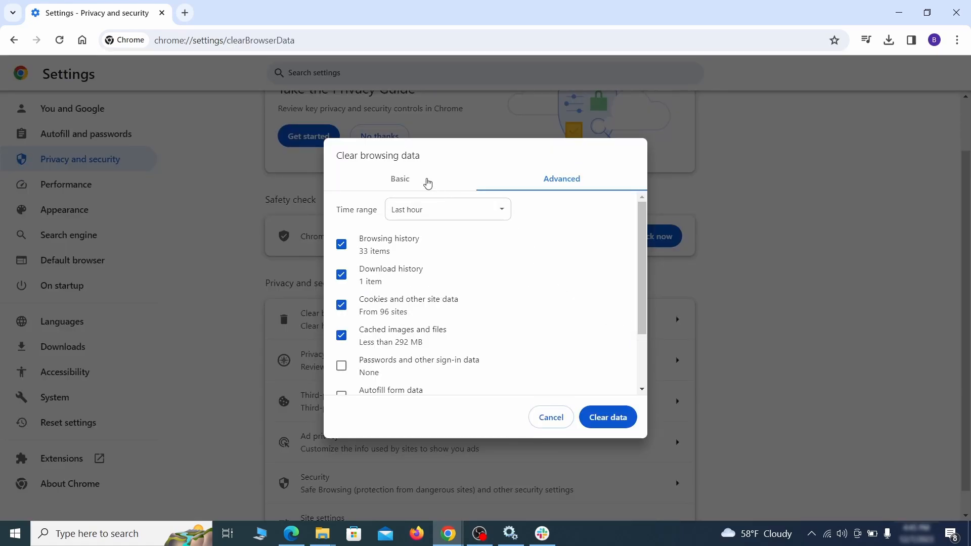
left_click(549, 416)
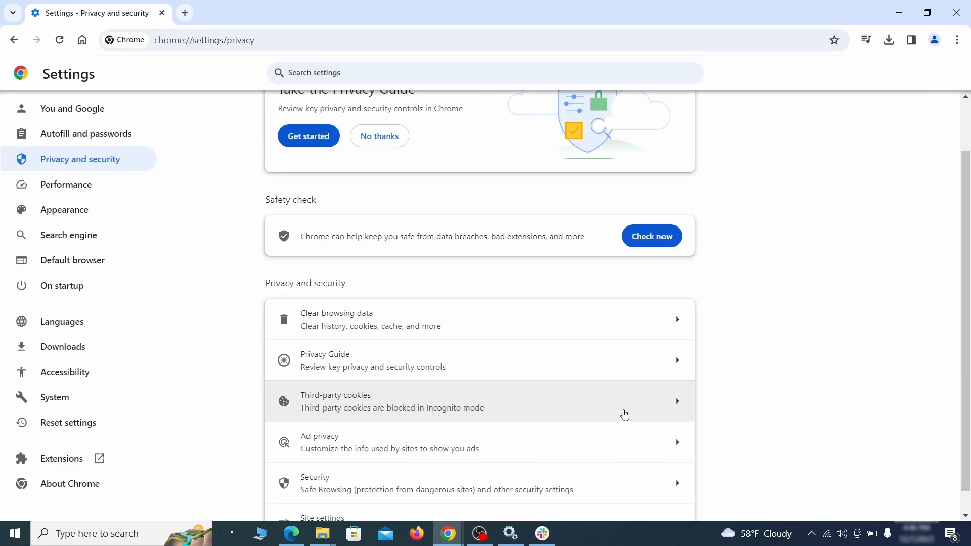
scroll("down", 3)
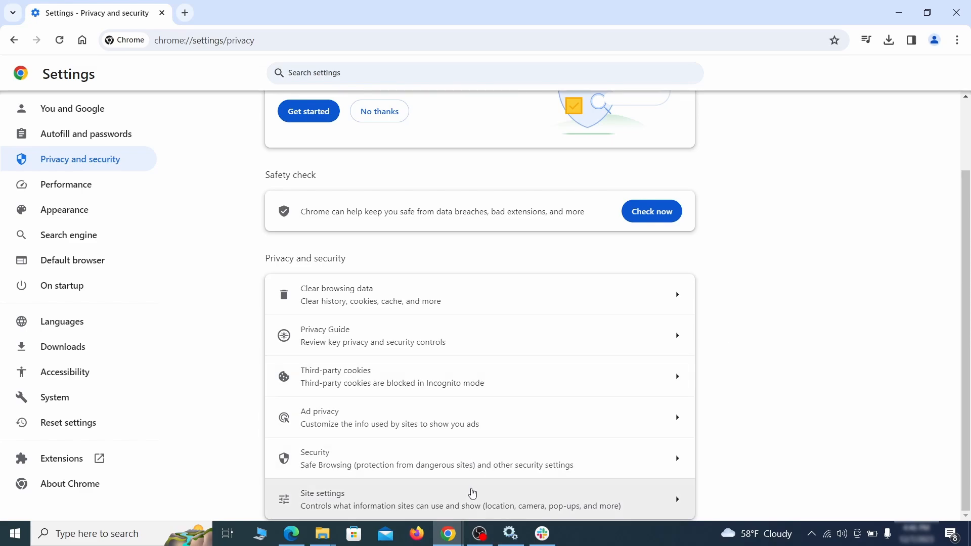
- Delete ExampleRougeURL.com from the sites allowed to use third-party cookies
left_click(472, 499)
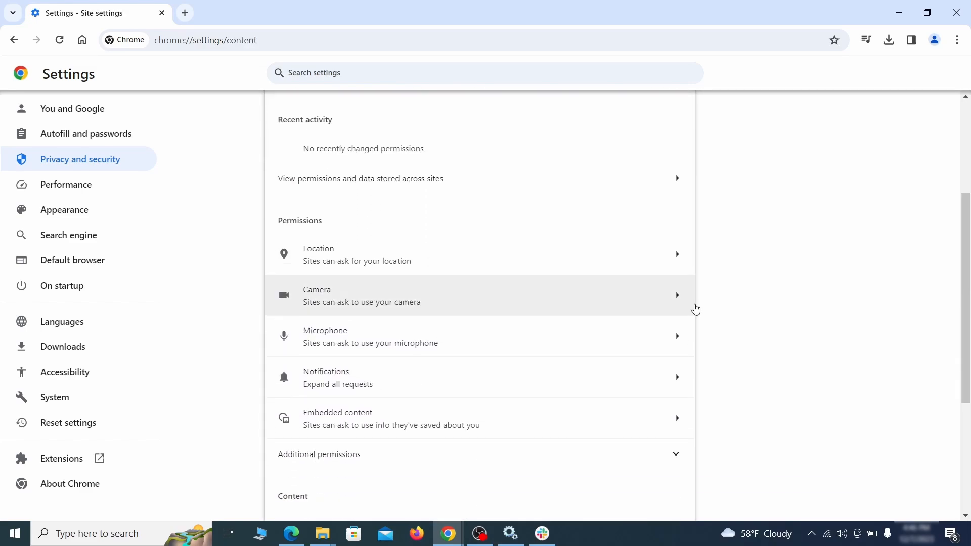
scroll("down", 3)
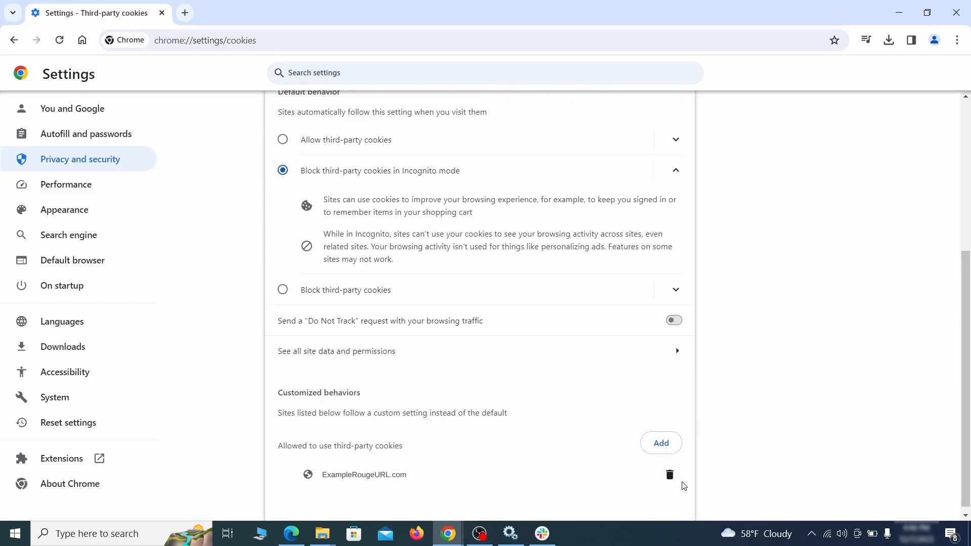
left_click(64, 209)
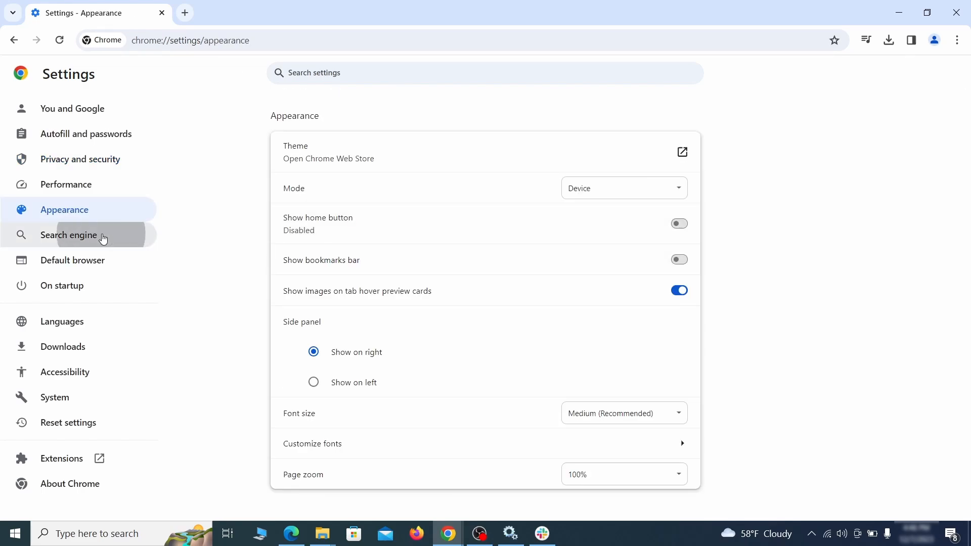
- Set Chrome's address-bar search engine to Google
left_click(68, 235)
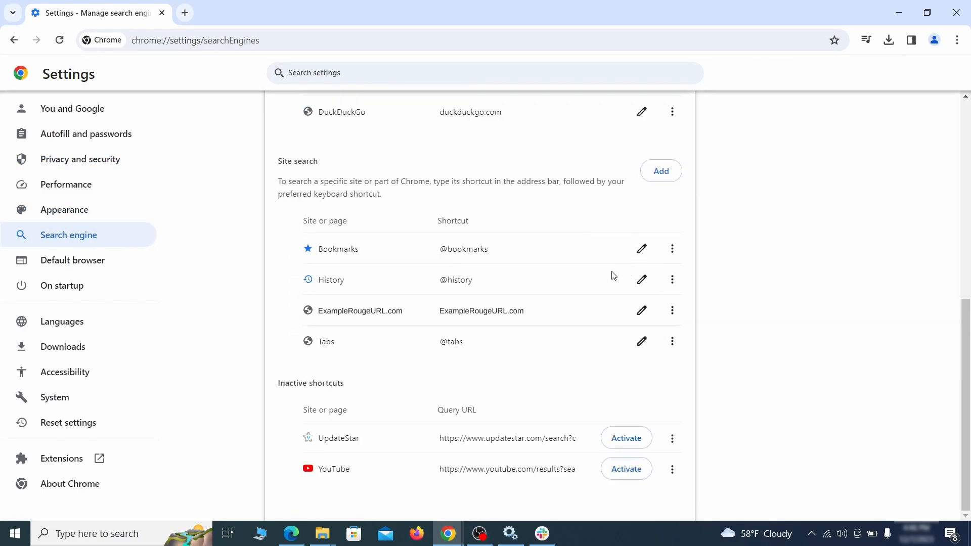
left_click(672, 310)
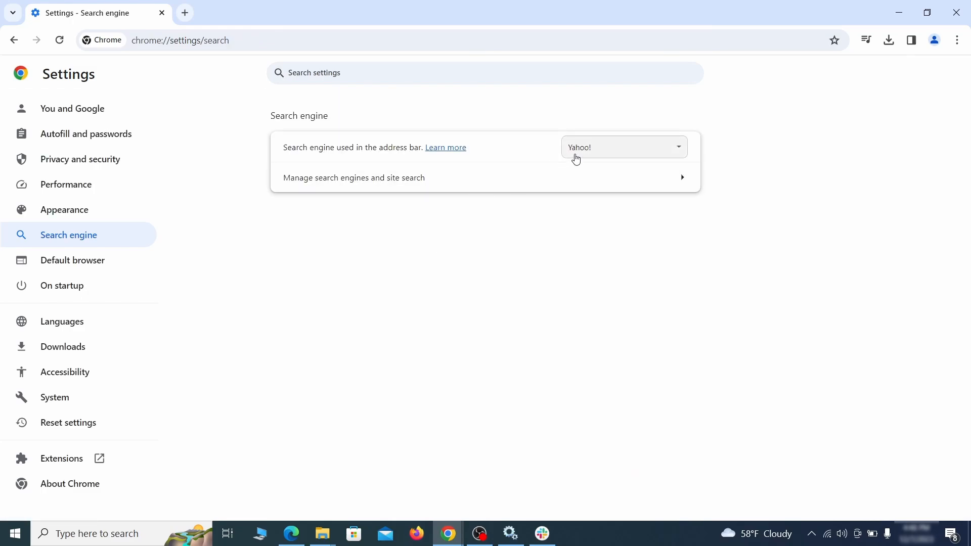
left_click(623, 146)
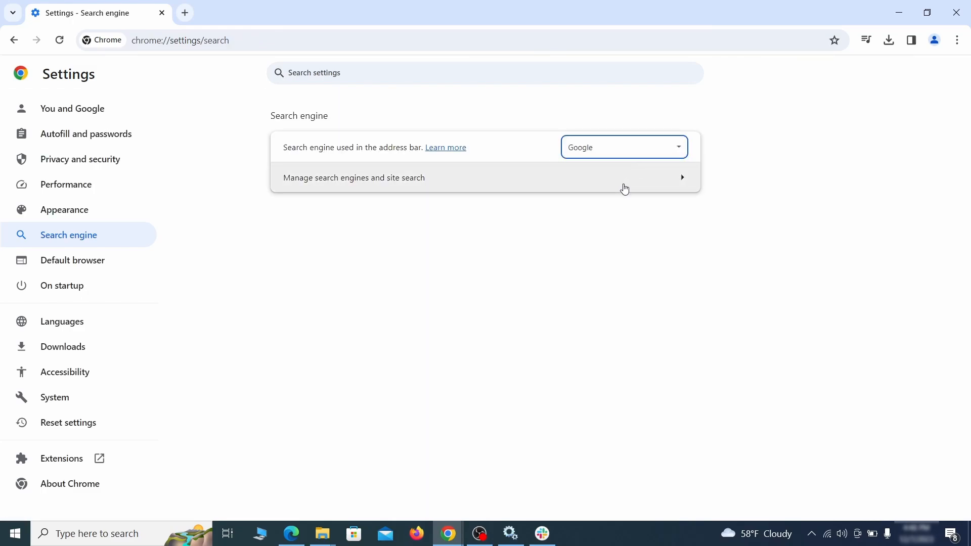
- Remove ExampleRougeURL.com from Chrome's startup pages
left_click(61, 285)
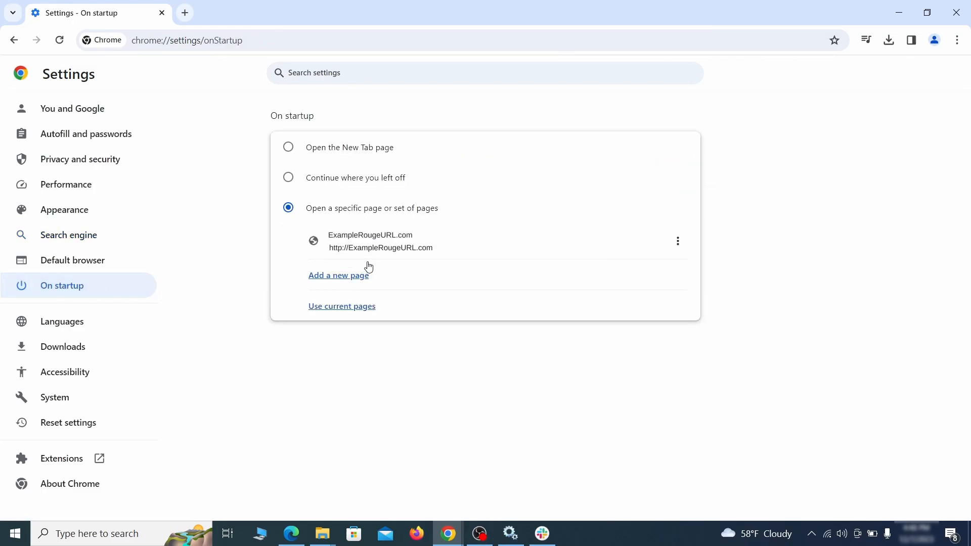
mouse_move(676, 241)
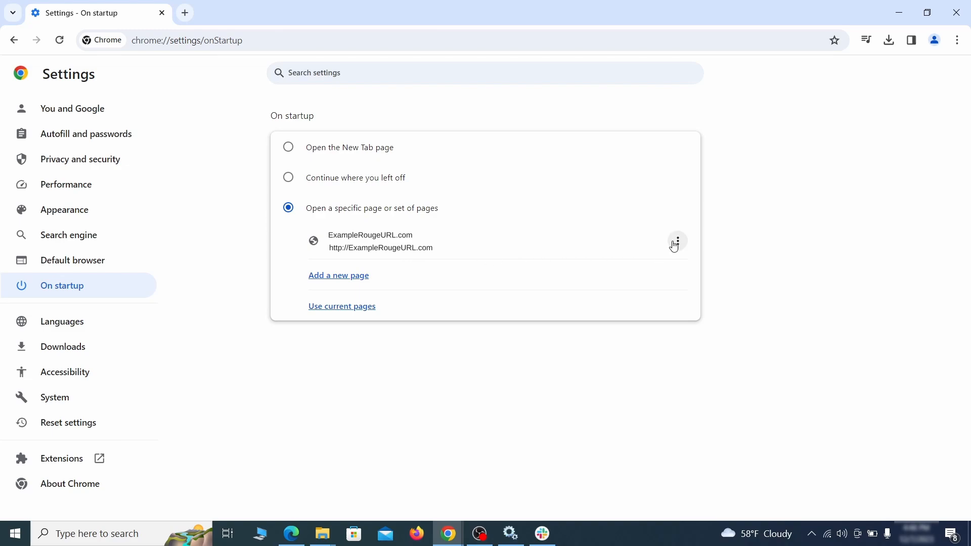
left_click(676, 241)
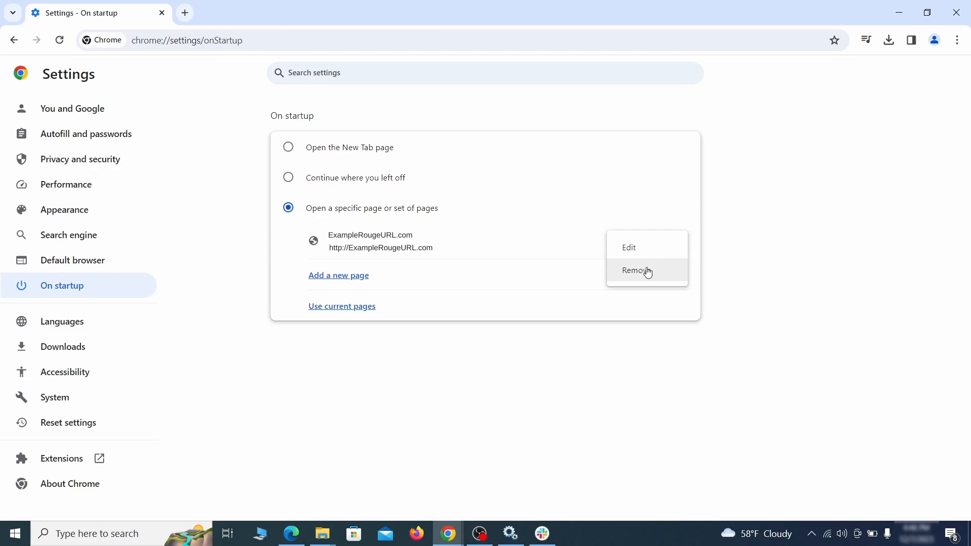
left_click(635, 270)
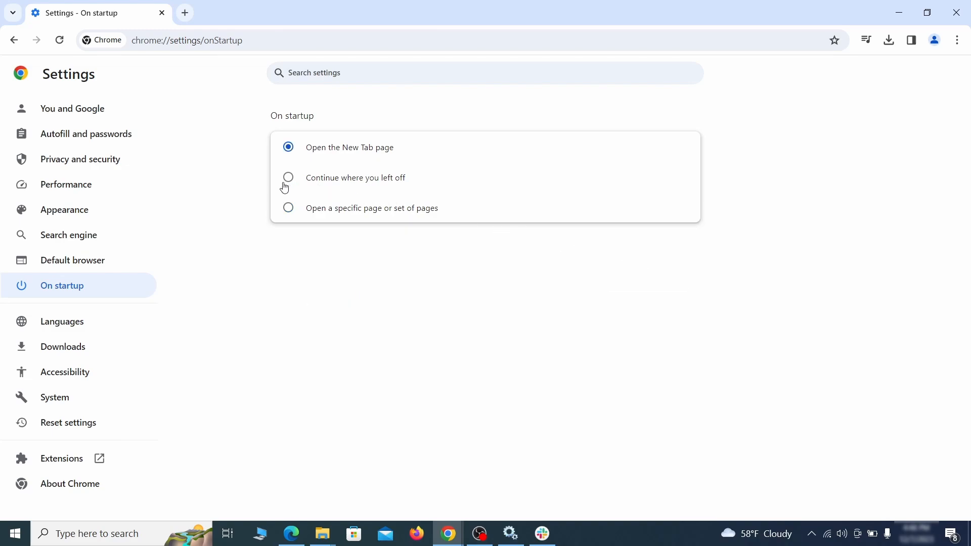